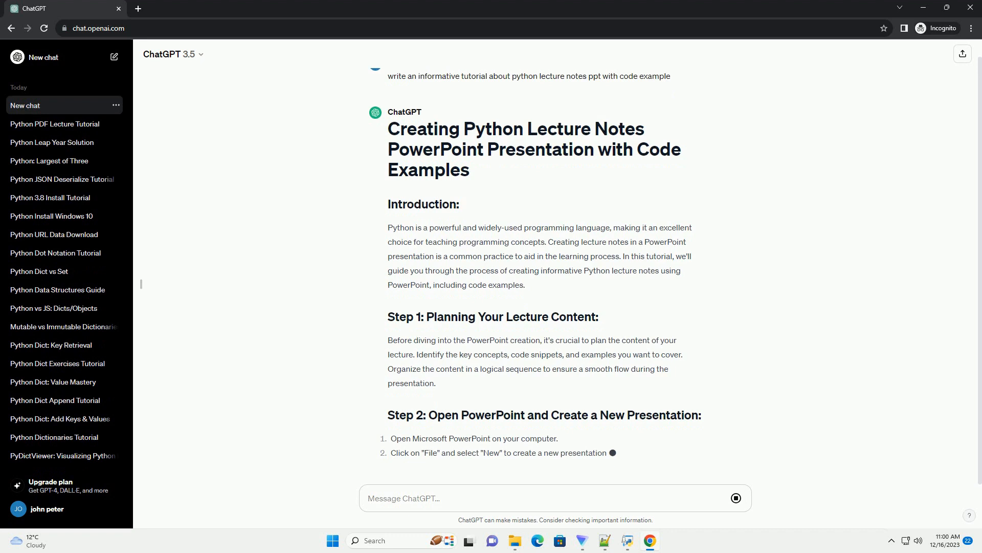
{"action": "scroll", "scroll_direction": "down", "scroll_amount": 3}
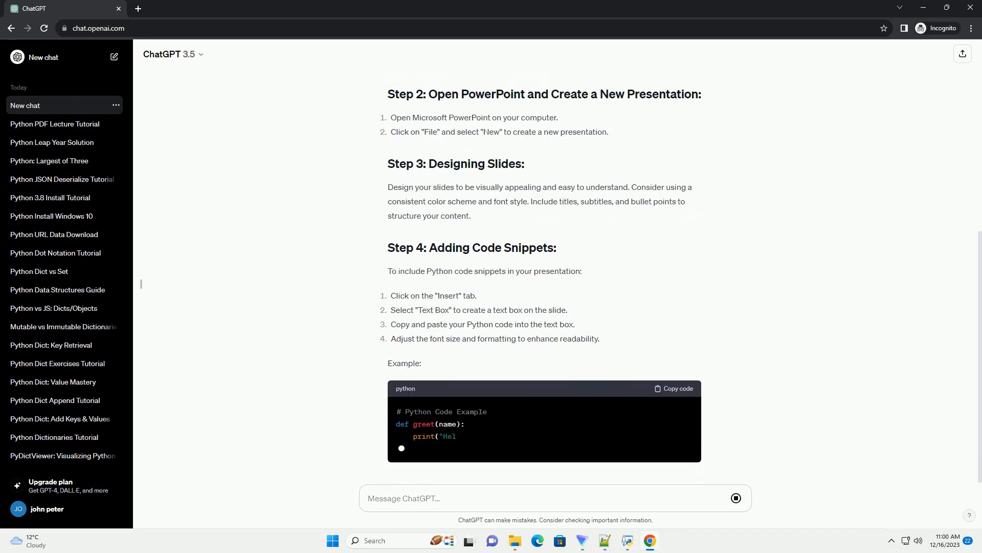
{"action": "scroll", "scroll_direction": "down", "scroll_amount": 3}
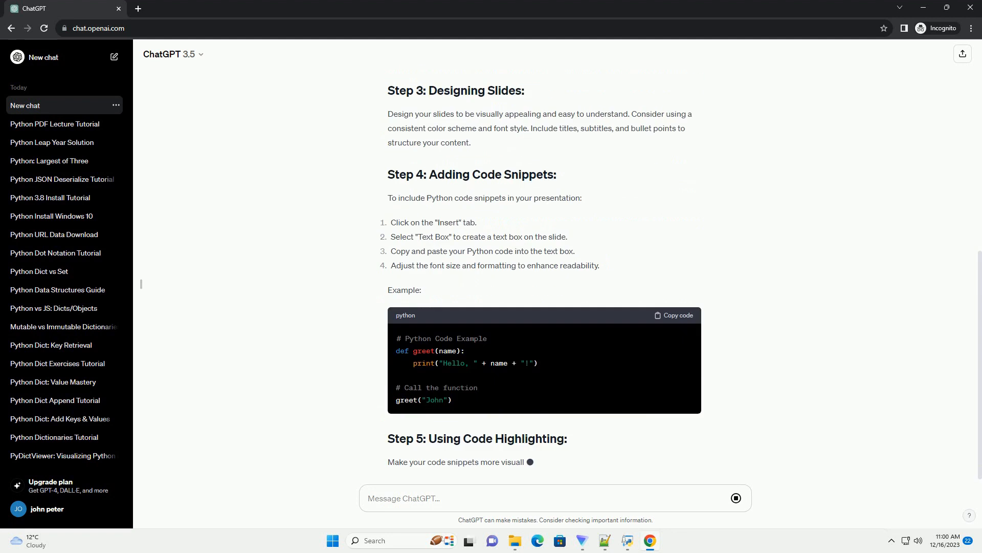
{"action": "scroll", "scroll_direction": "down", "scroll_amount": 3}
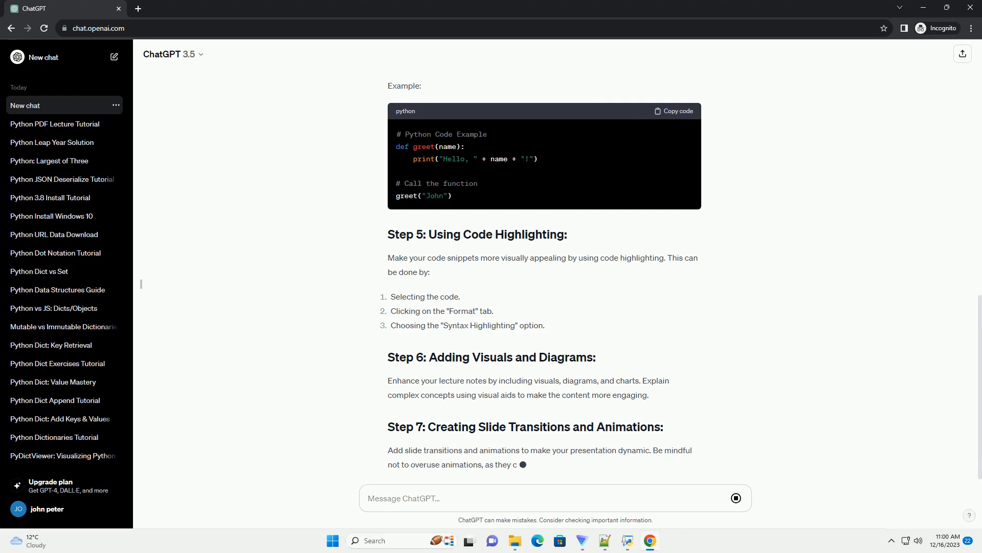
{"action": "scroll", "scroll_direction": "down", "scroll_amount": 3}
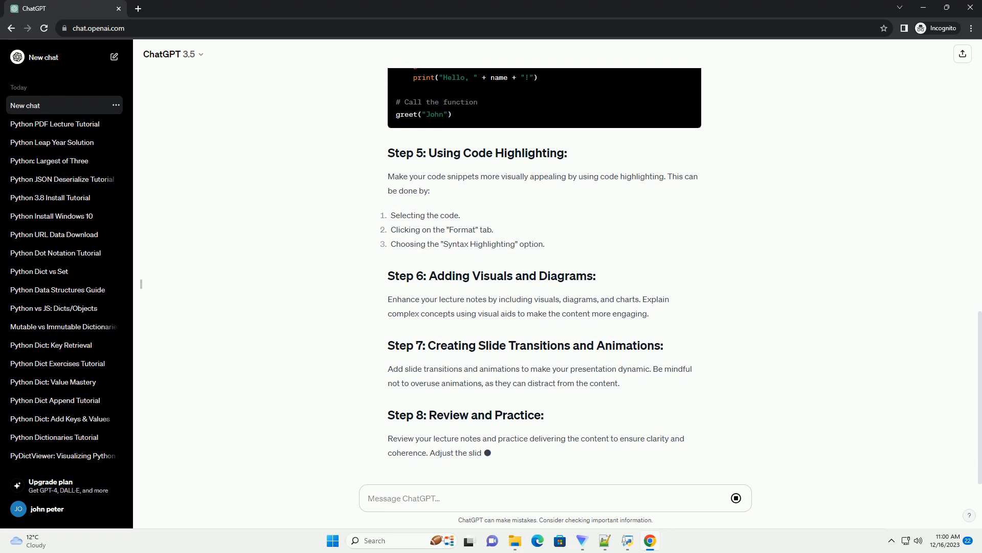
{"action": "scroll", "scroll_direction": "down", "scroll_amount": 3}
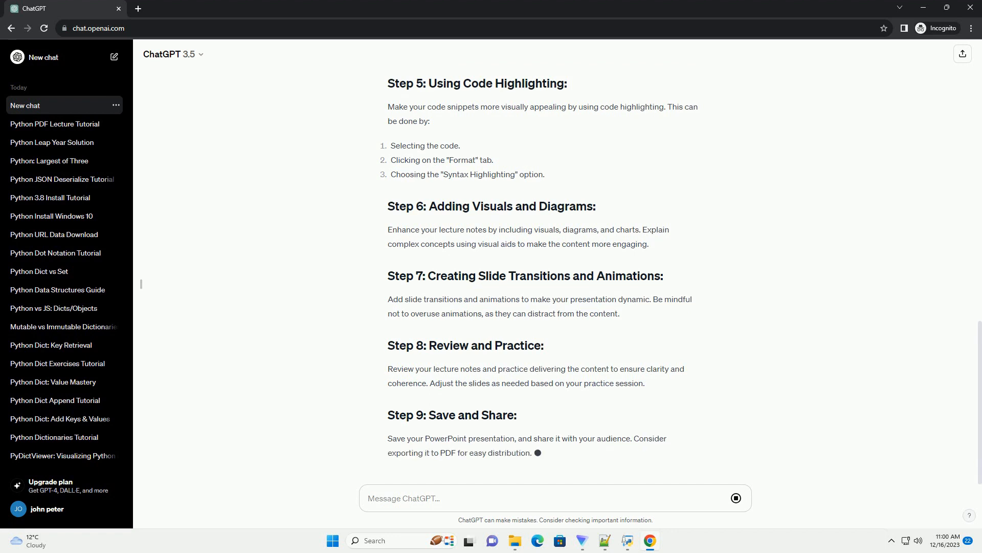
{"action": "scroll", "scroll_direction": "down", "scroll_amount": 3}
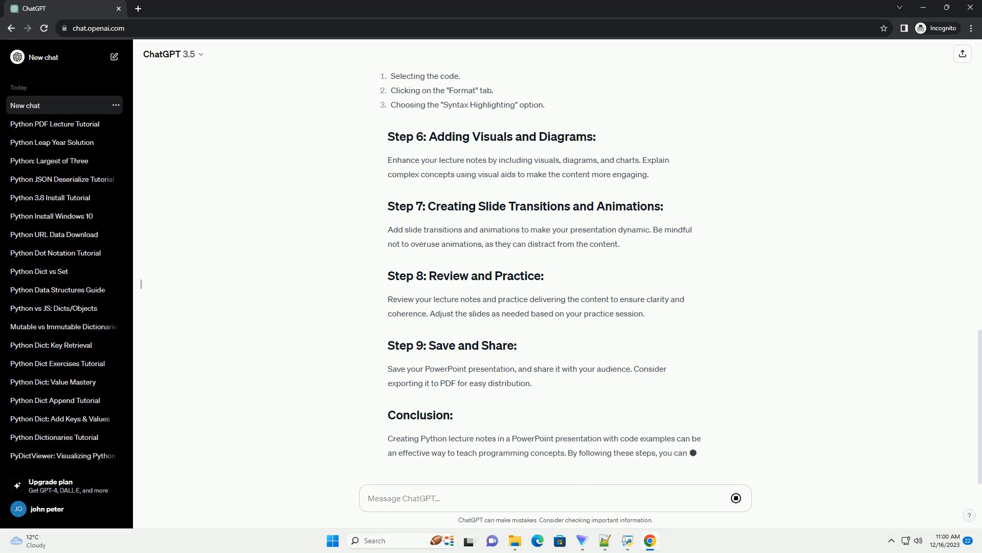
{"action": "scroll", "scroll_direction": "down", "scroll_amount": 3}
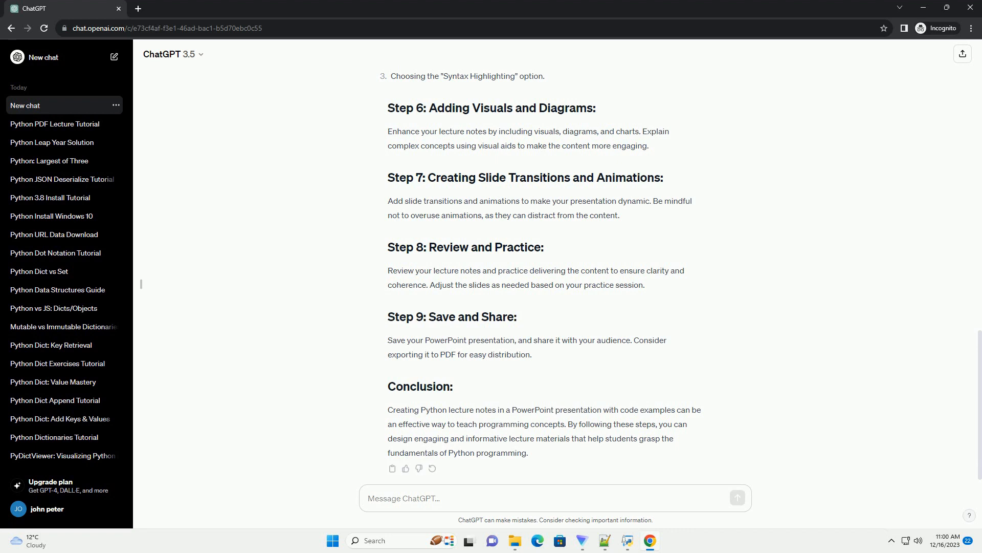
{"action": "scroll", "scroll_direction": "down", "scroll_amount": 3}
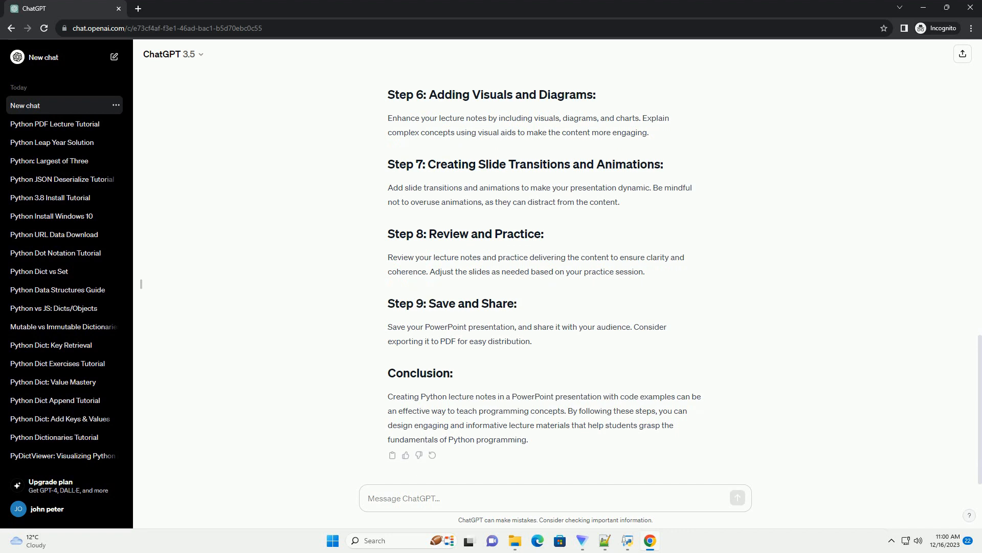